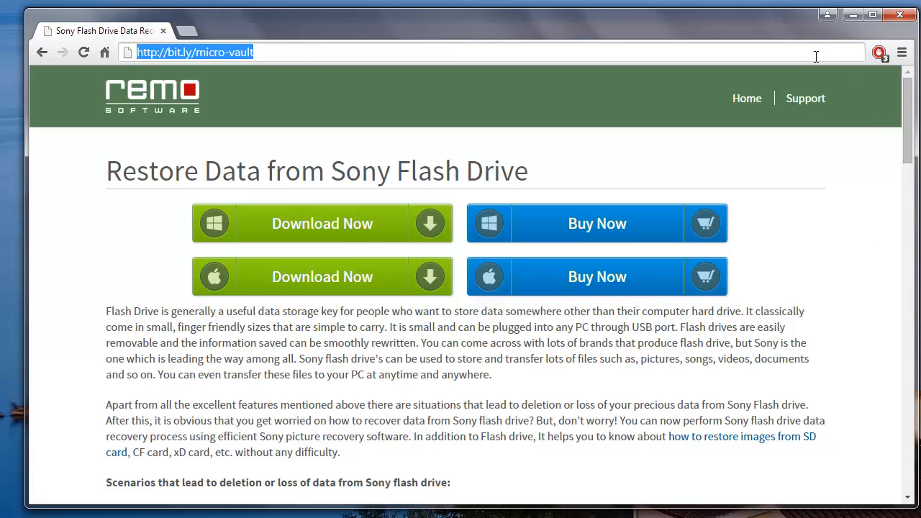
mouse_move(884, 229)
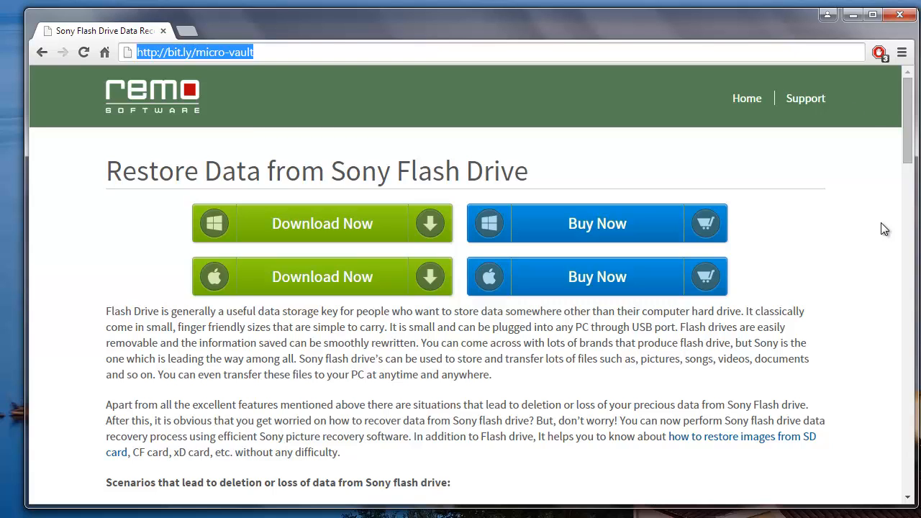
mouse_move(865, 46)
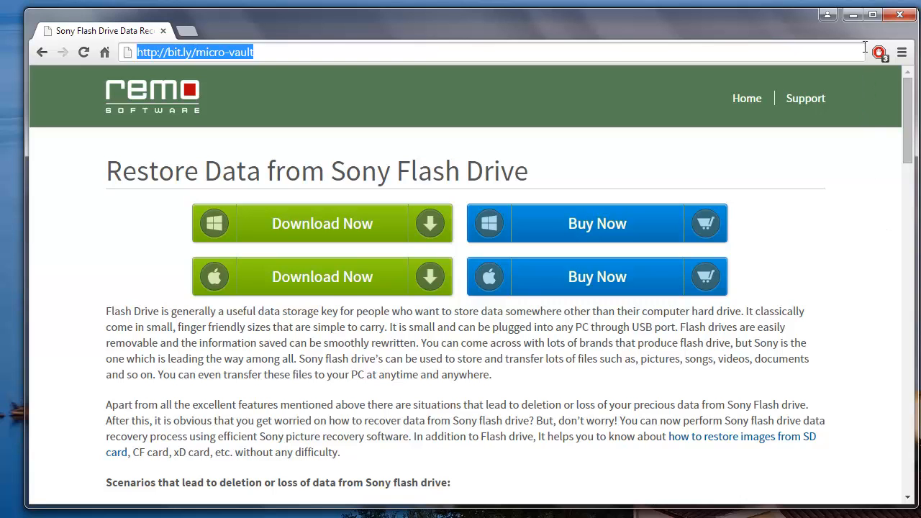
mouse_move(852, 14)
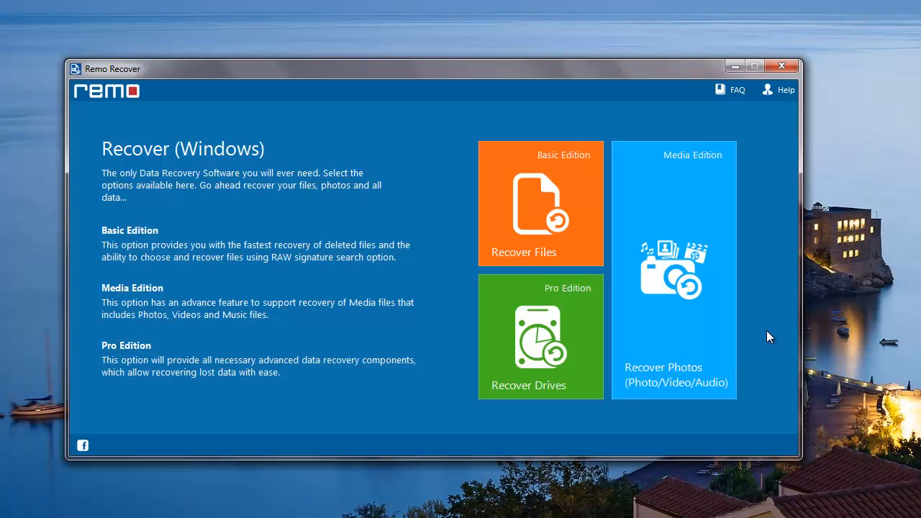
mouse_move(718, 136)
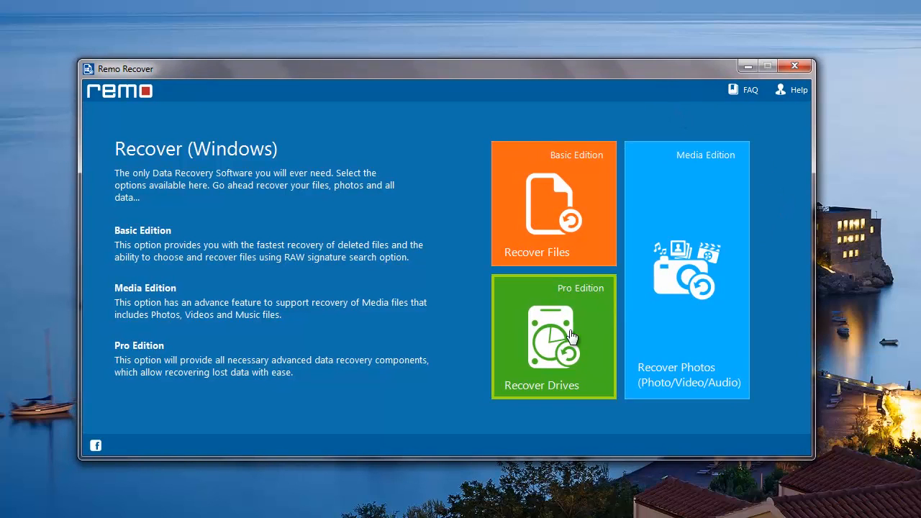
mouse_move(556, 343)
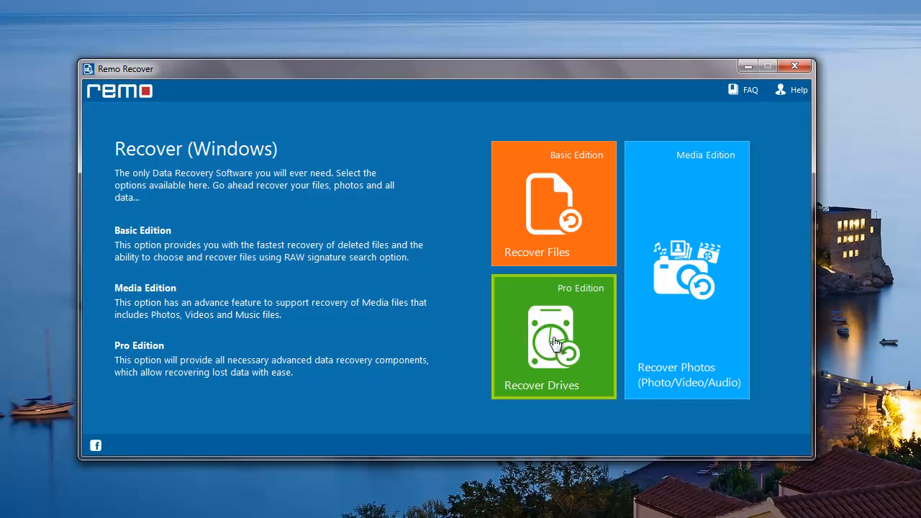
- Open Recover Drives and choose Partition Recovery to list the storage devices
click(553, 336)
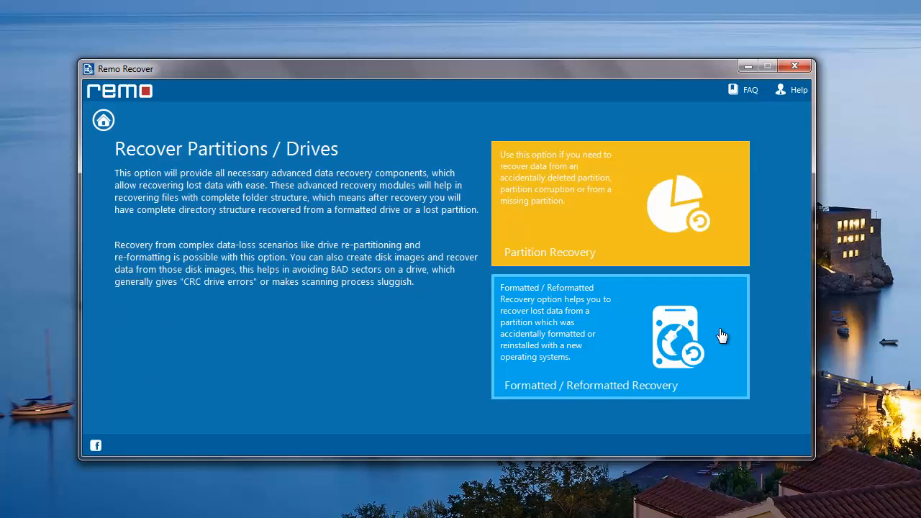
mouse_move(649, 209)
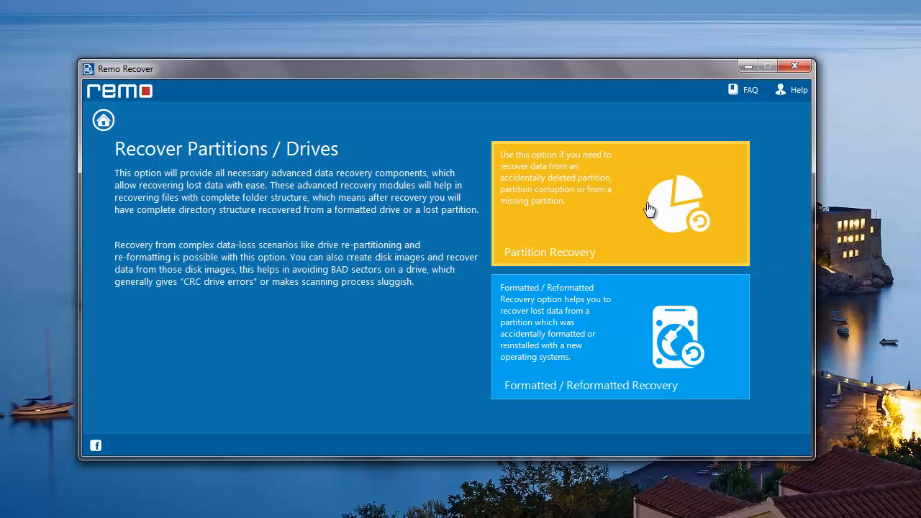
click(619, 204)
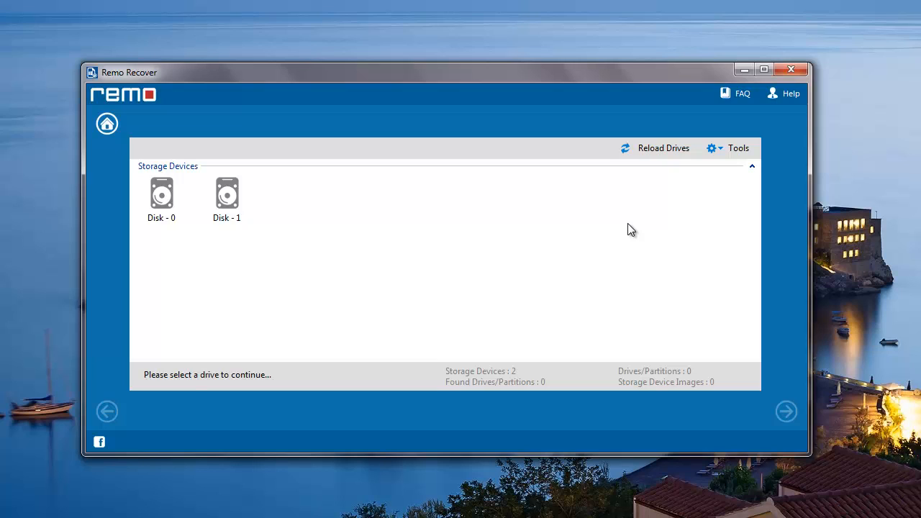
- Scan Disk - 1 and select the found 3.77 GB 'Disk - 1, FAT32 - 1' partition
click(227, 194)
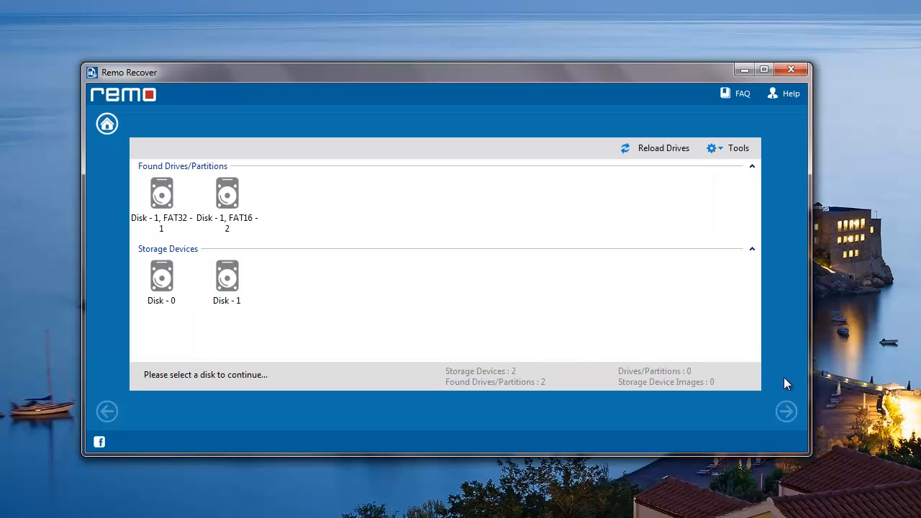
mouse_move(269, 200)
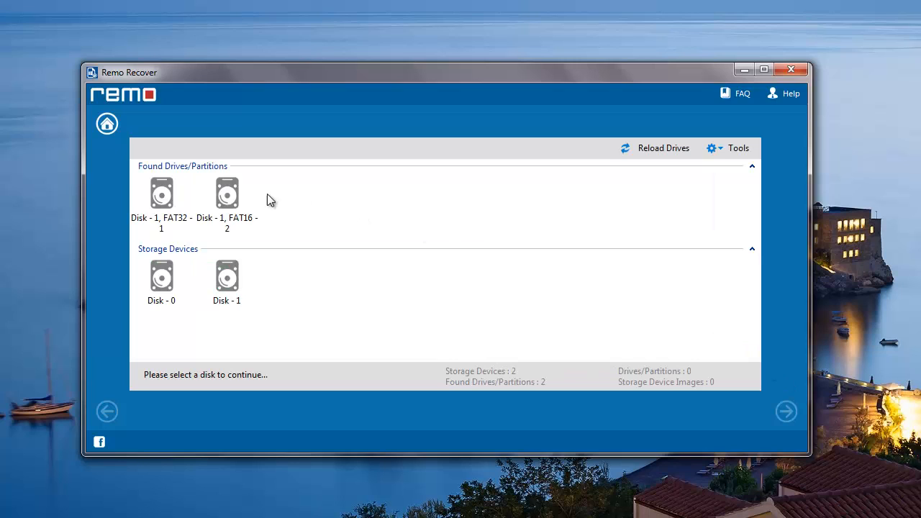
mouse_move(305, 210)
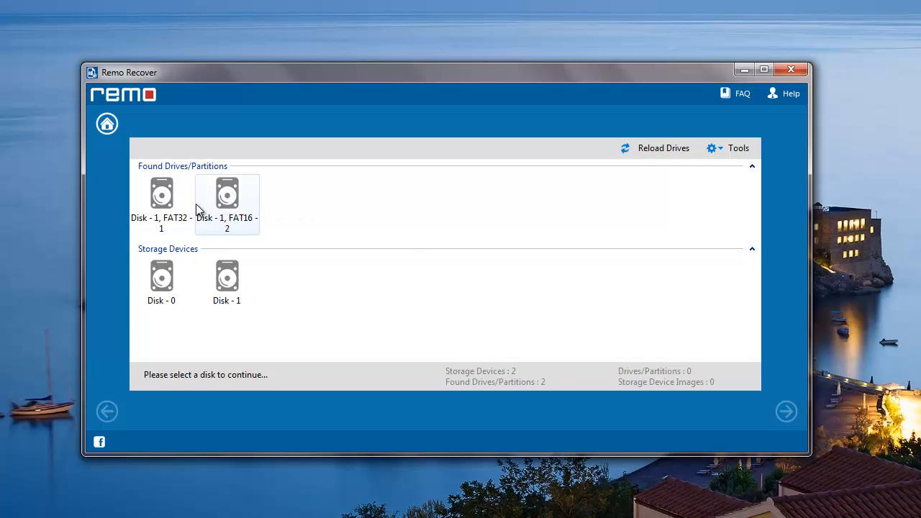
click(162, 193)
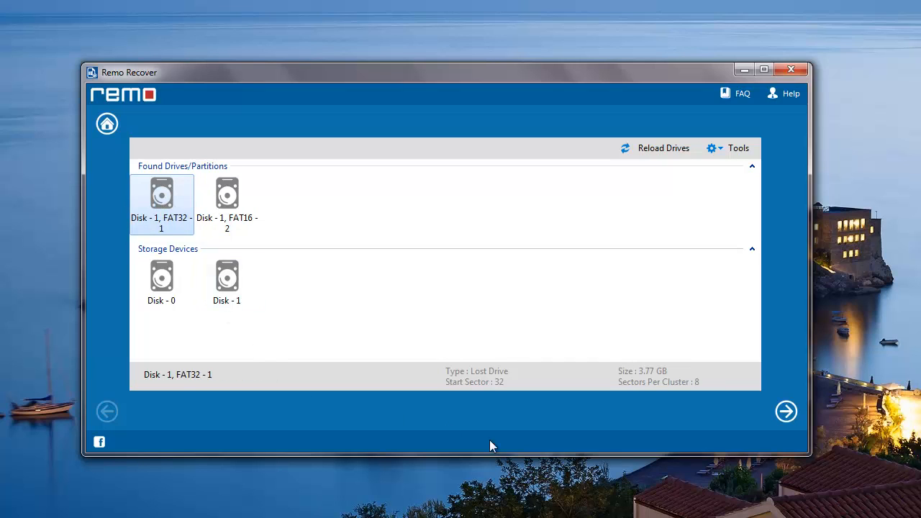
mouse_move(786, 412)
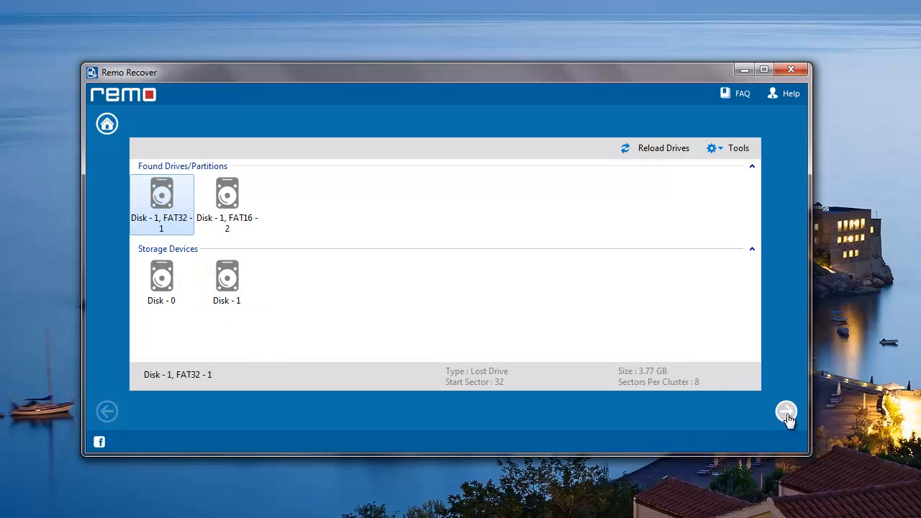
- Continue with the FAT32 partition, dismiss the information note, and skip file-type selection
click(786, 411)
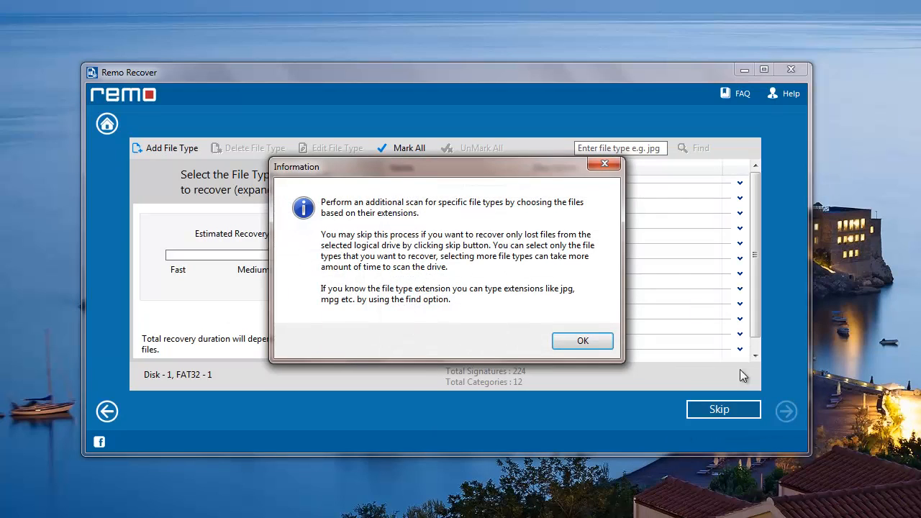
click(582, 340)
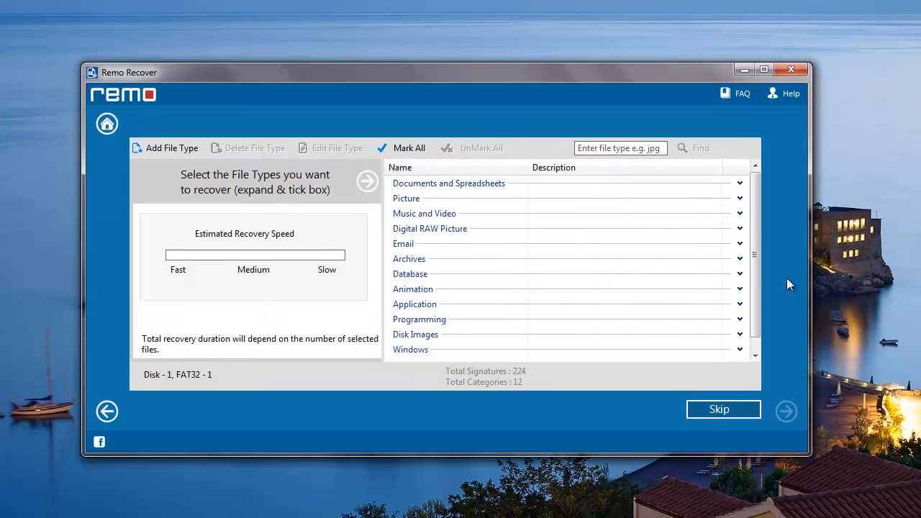
scroll(down, 3)
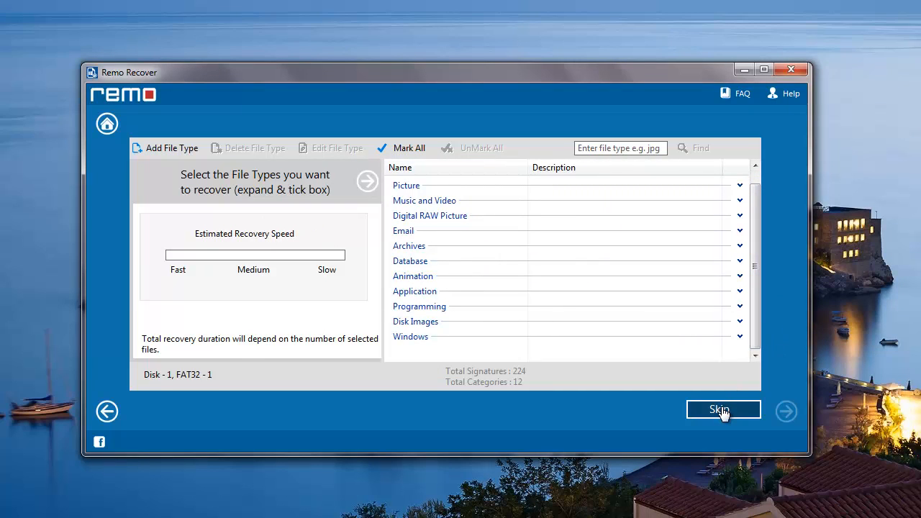
click(724, 410)
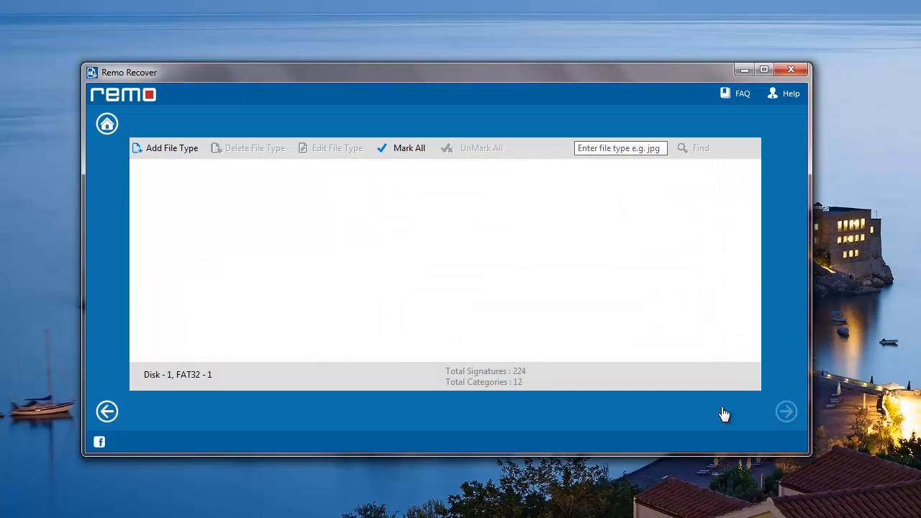
- Mark all 72 recovered files and 20 folders (510 MB) and proceed to saving
click(786, 411)
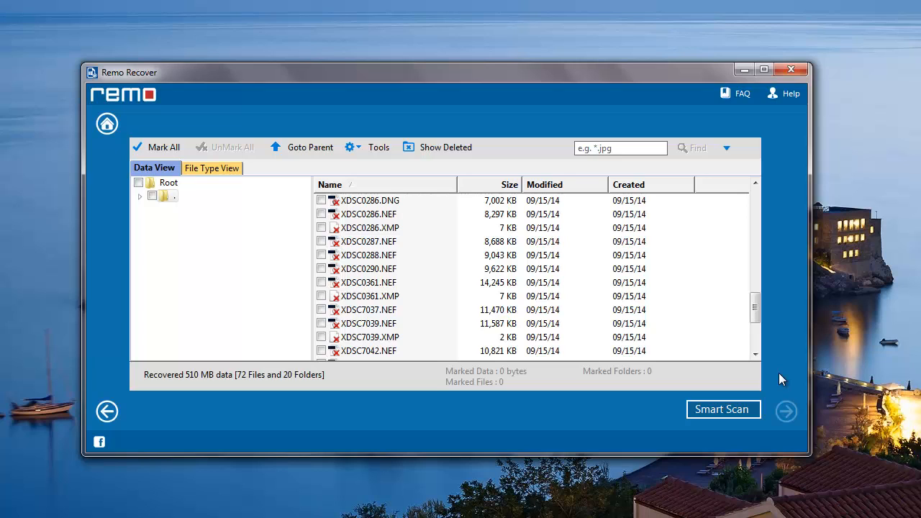
mouse_move(396, 182)
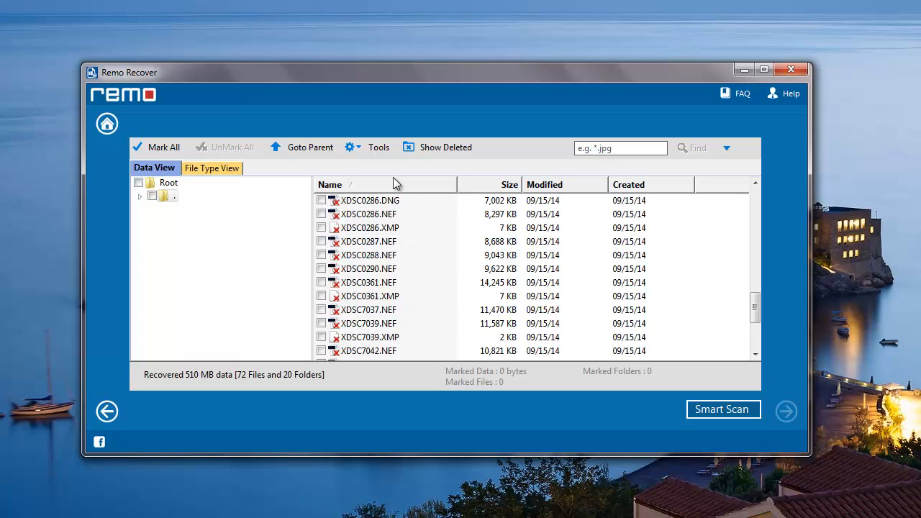
click(163, 147)
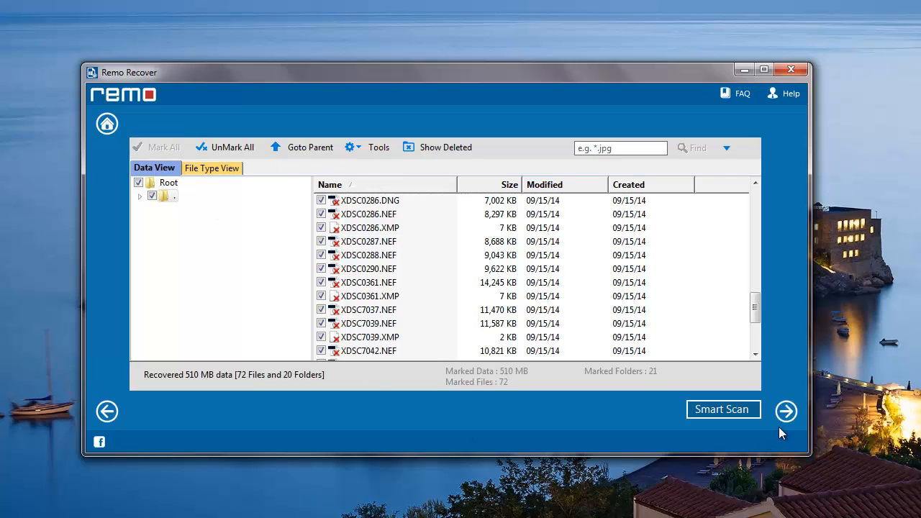
click(786, 411)
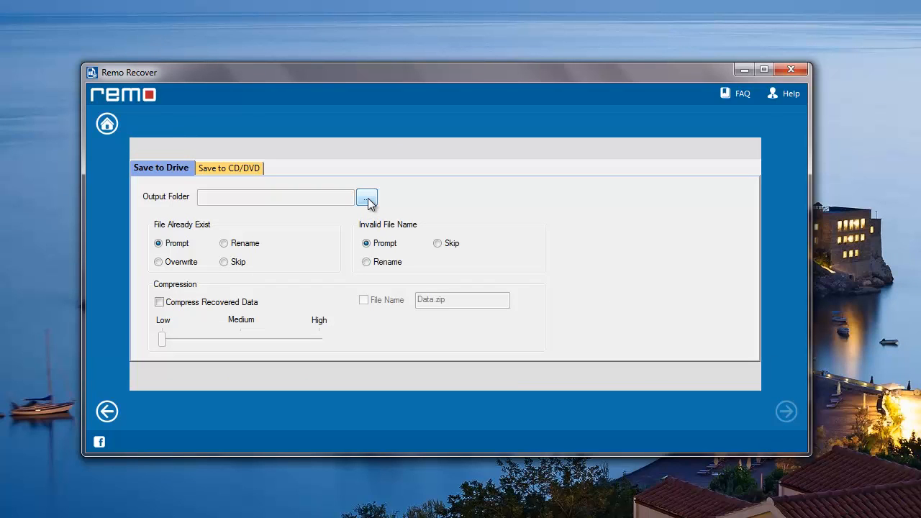
- Set the output folder to New folder (2) on the desktop and save the recovered files
click(367, 197)
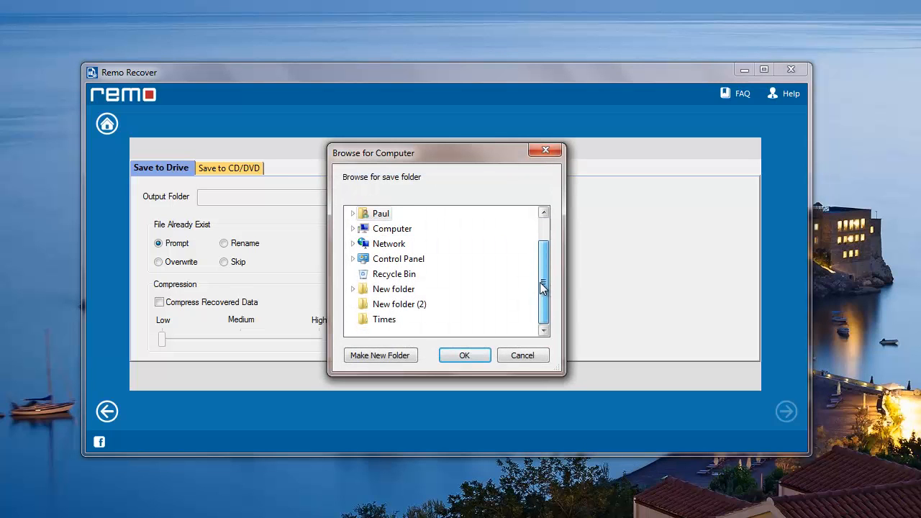
click(464, 355)
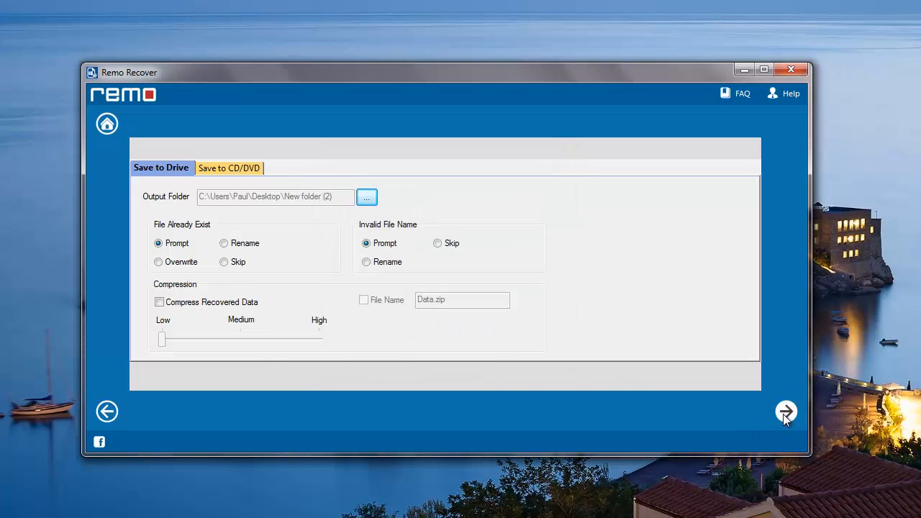
click(786, 412)
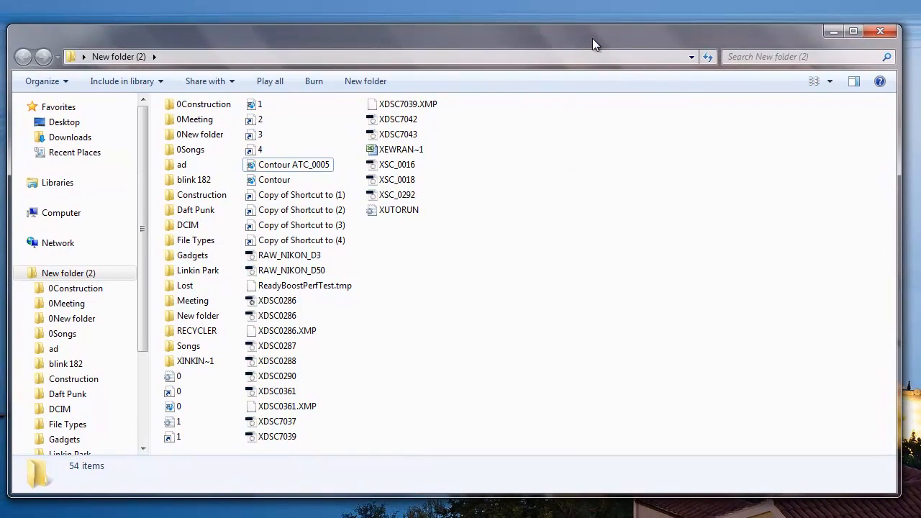
mouse_move(333, 407)
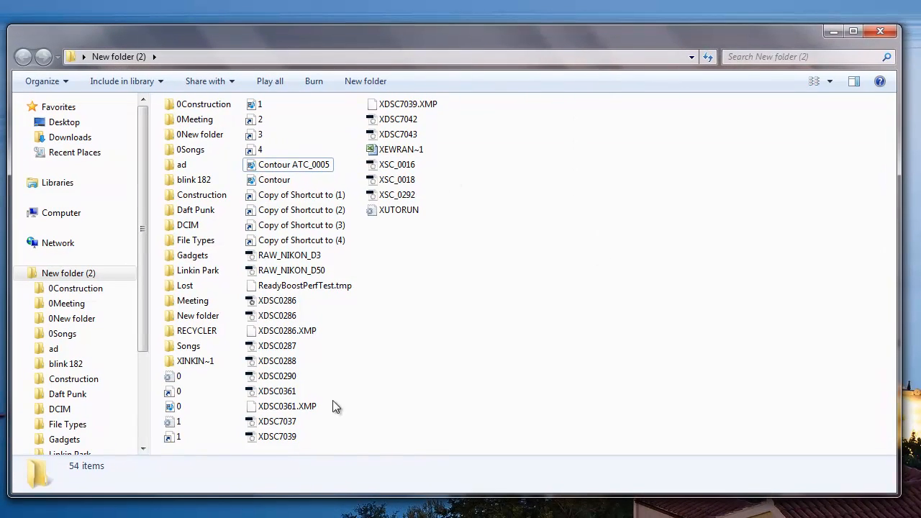
mouse_move(546, 437)
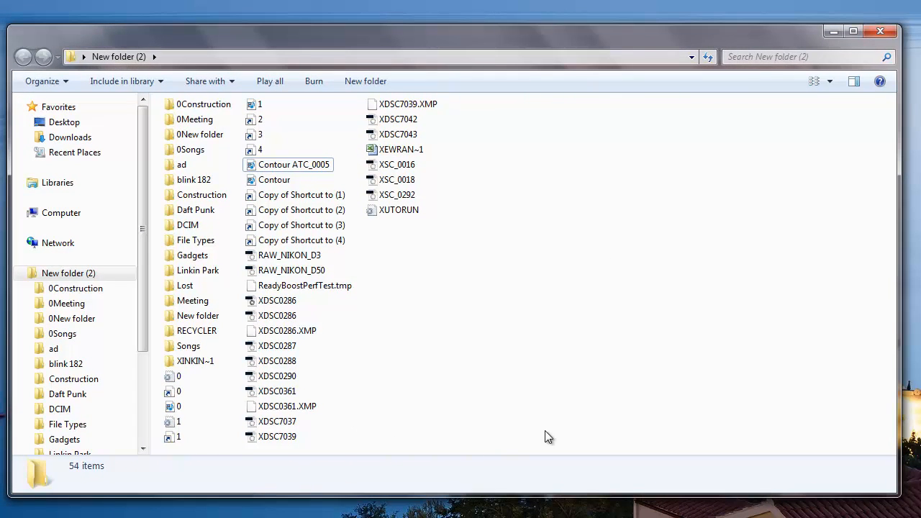